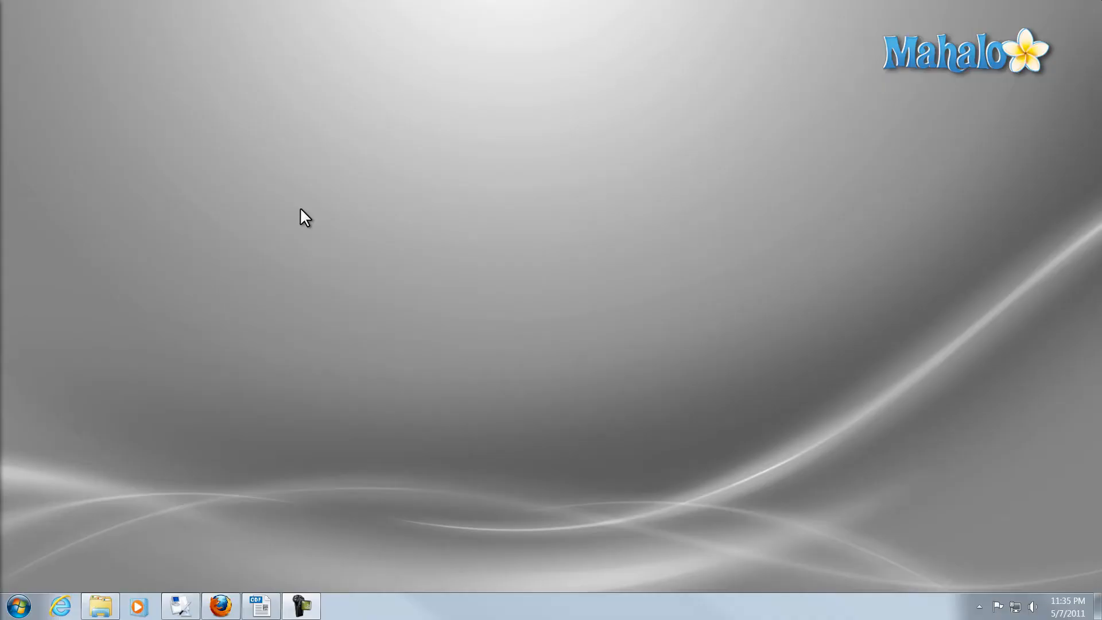
pyautogui.moveTo(295, 186)
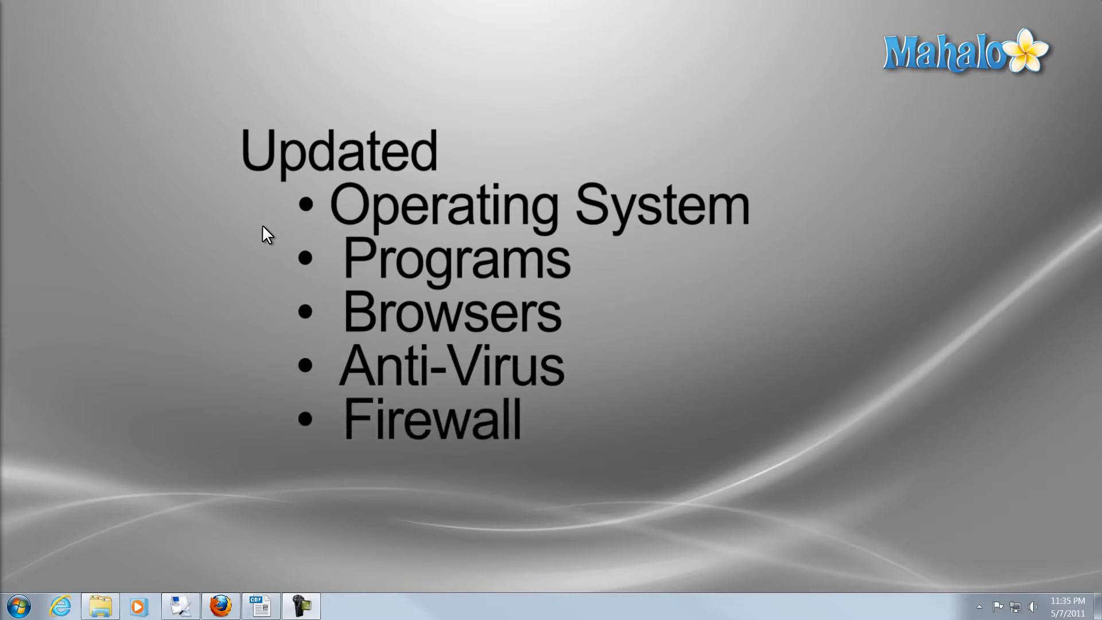
pyautogui.moveTo(309, 271)
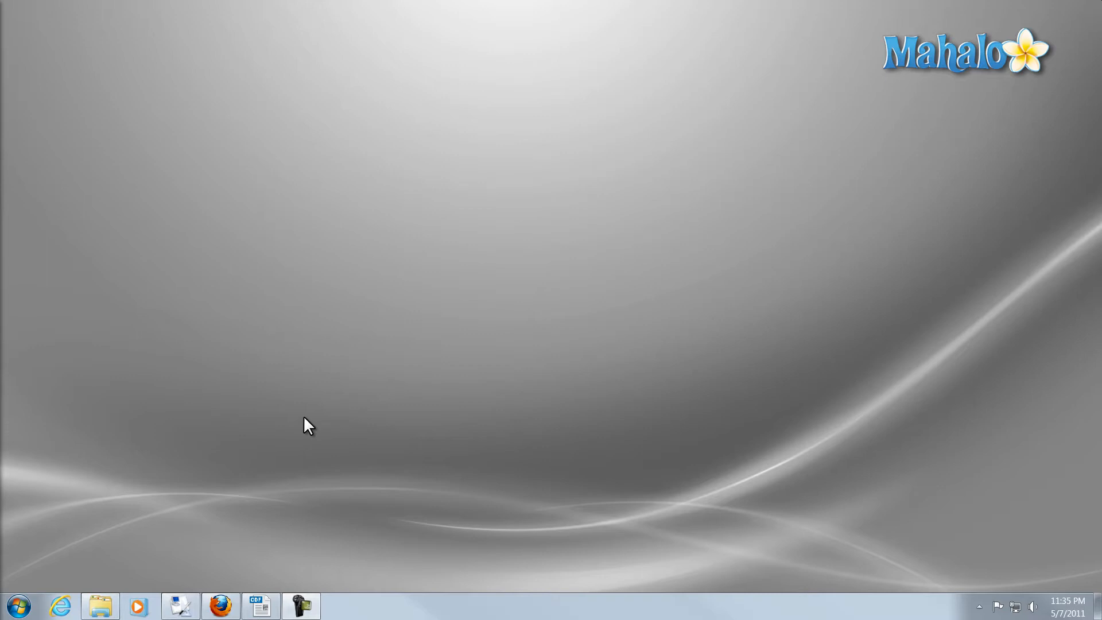
pyautogui.moveTo(200, 309)
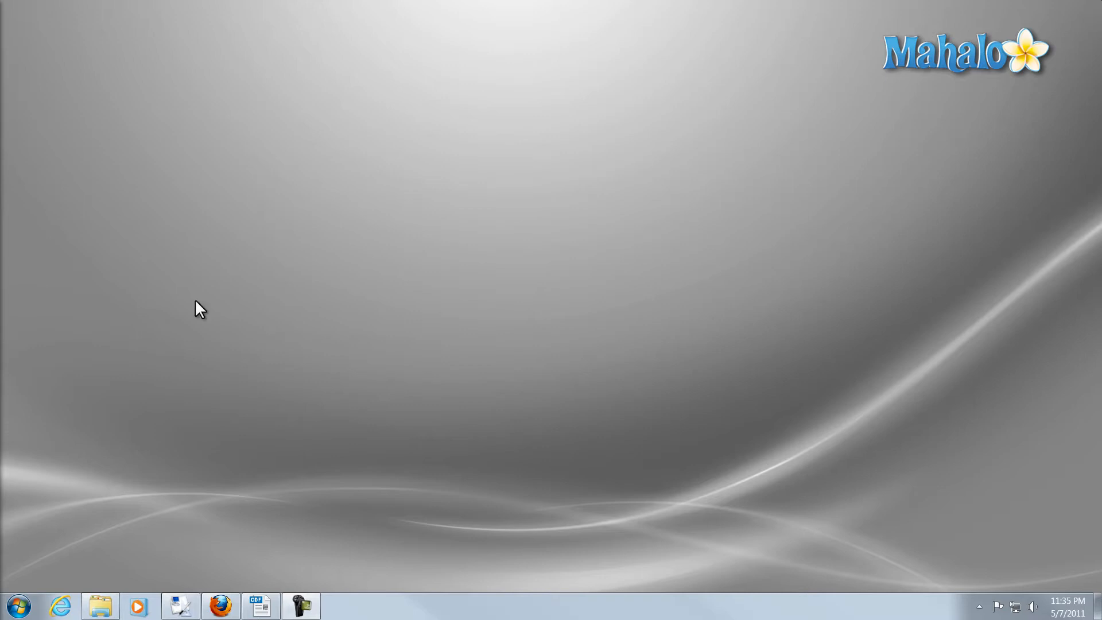
pyautogui.moveTo(220, 605)
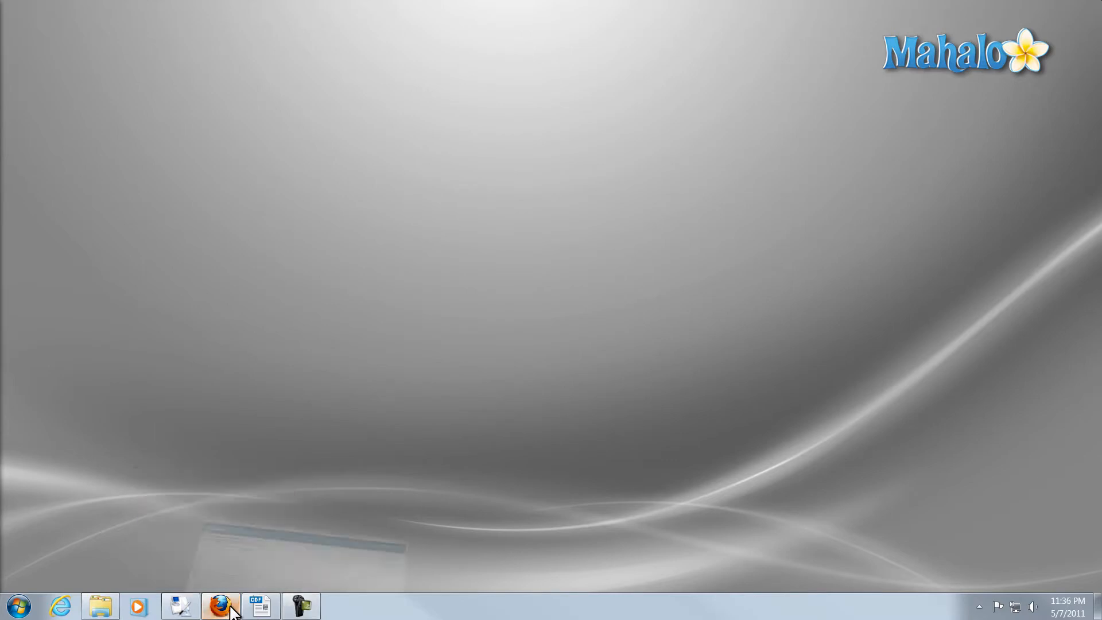
# Step: Restore the Firefox window from the taskbar onto the Spybot home page
pyautogui.click(221, 605)
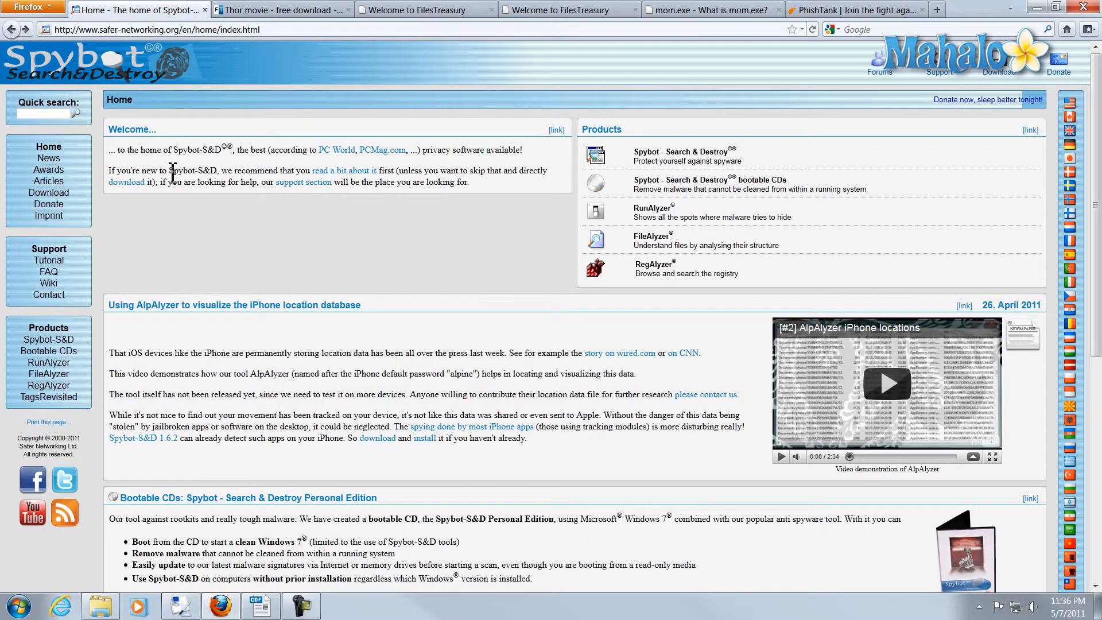
pyautogui.moveTo(163, 174)
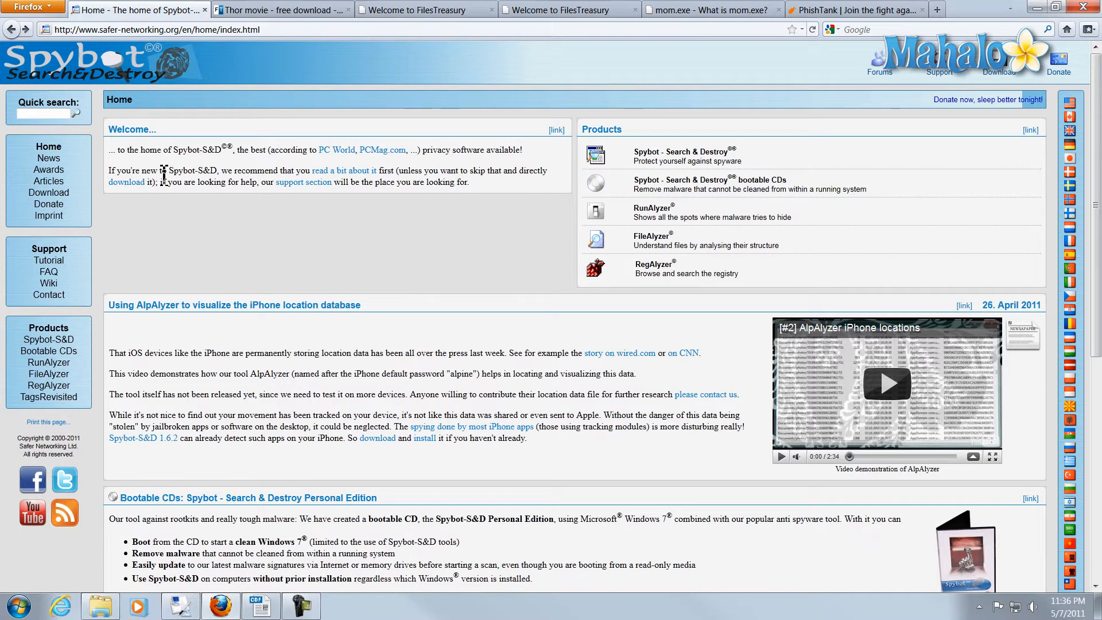
pyautogui.moveTo(246, 265)
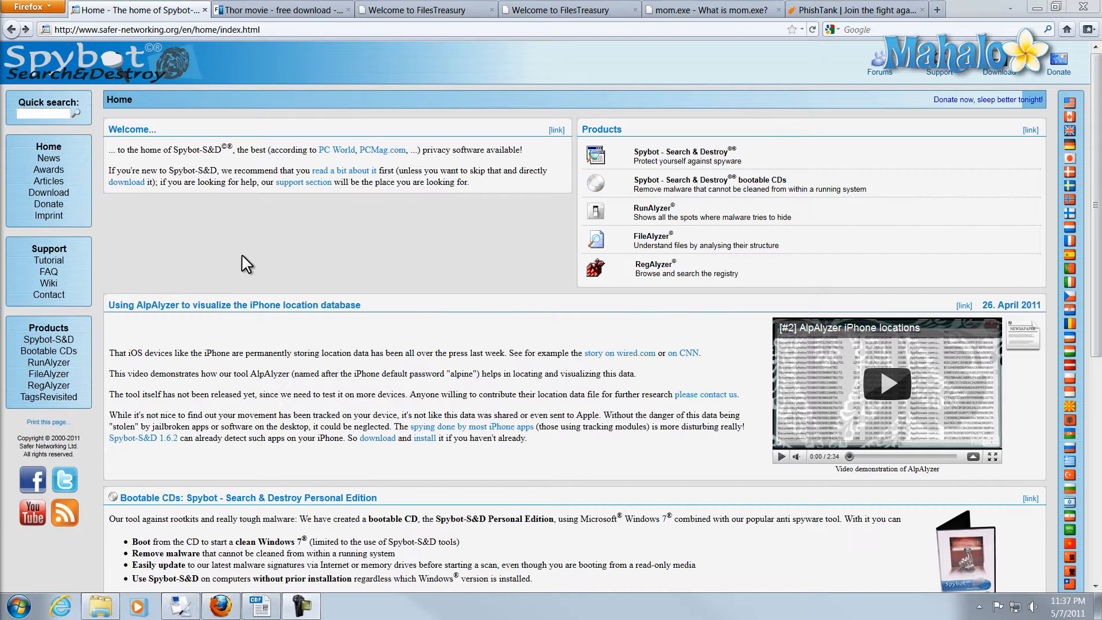
pyautogui.moveTo(294, 239)
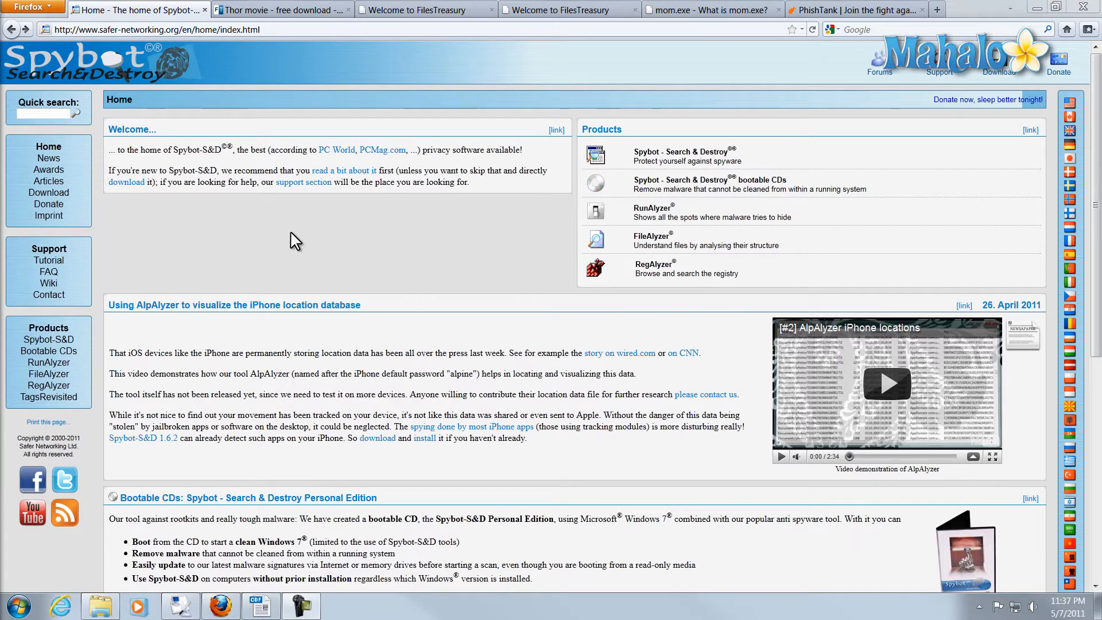
pyautogui.moveTo(321, 222)
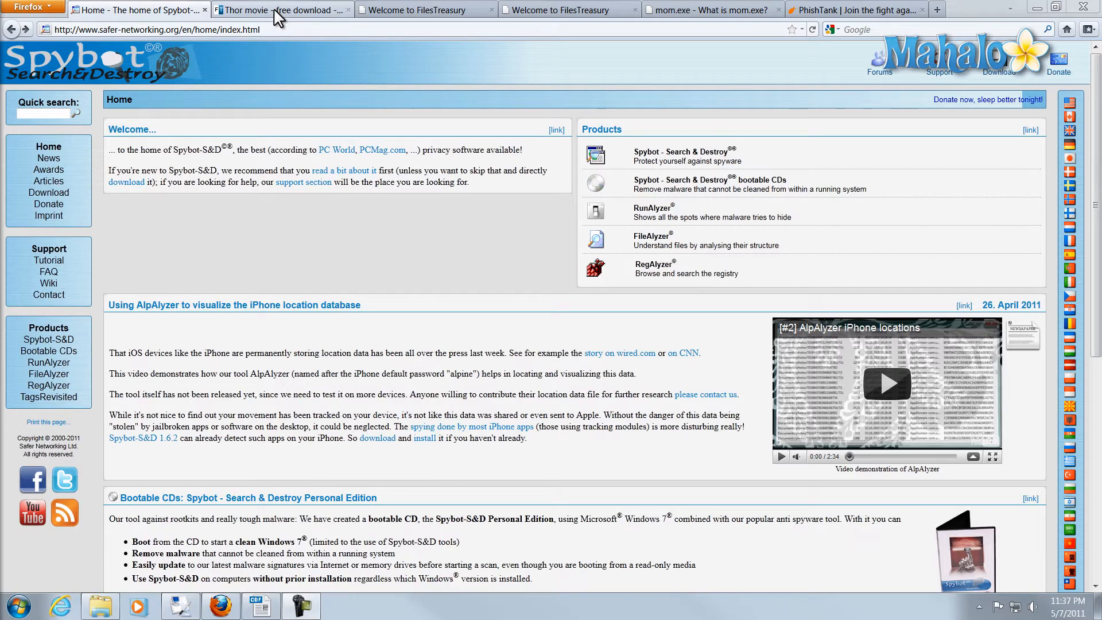
# Step: Step through the thor movie results, the FilesTreasury thor_movie_download_mediaget.exe page, and the PhishTank page
pyautogui.click(278, 11)
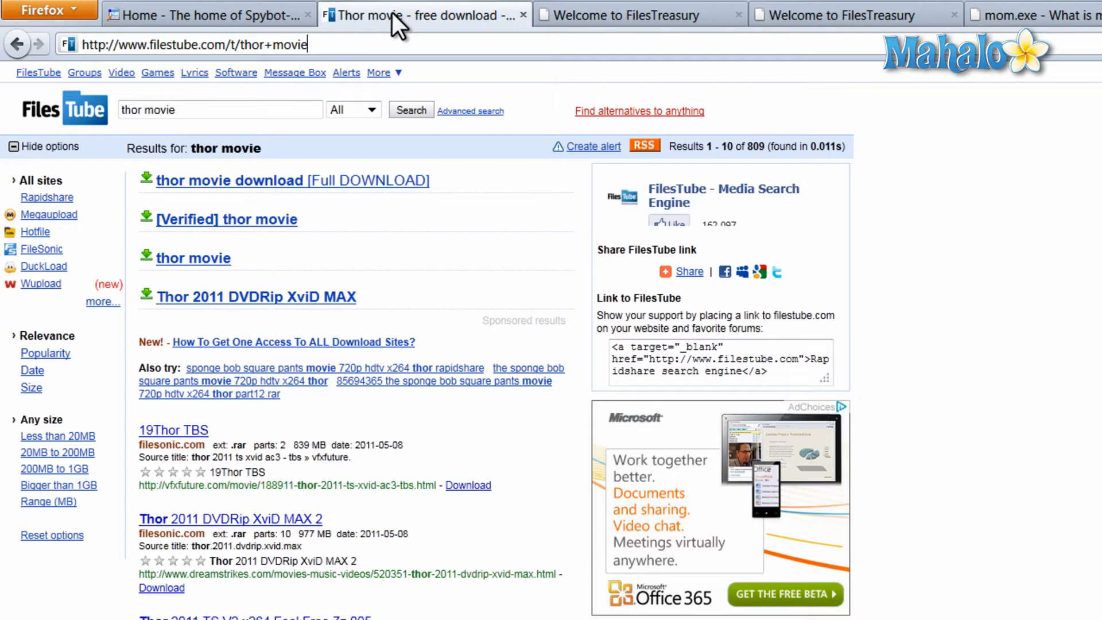
pyautogui.click(623, 15)
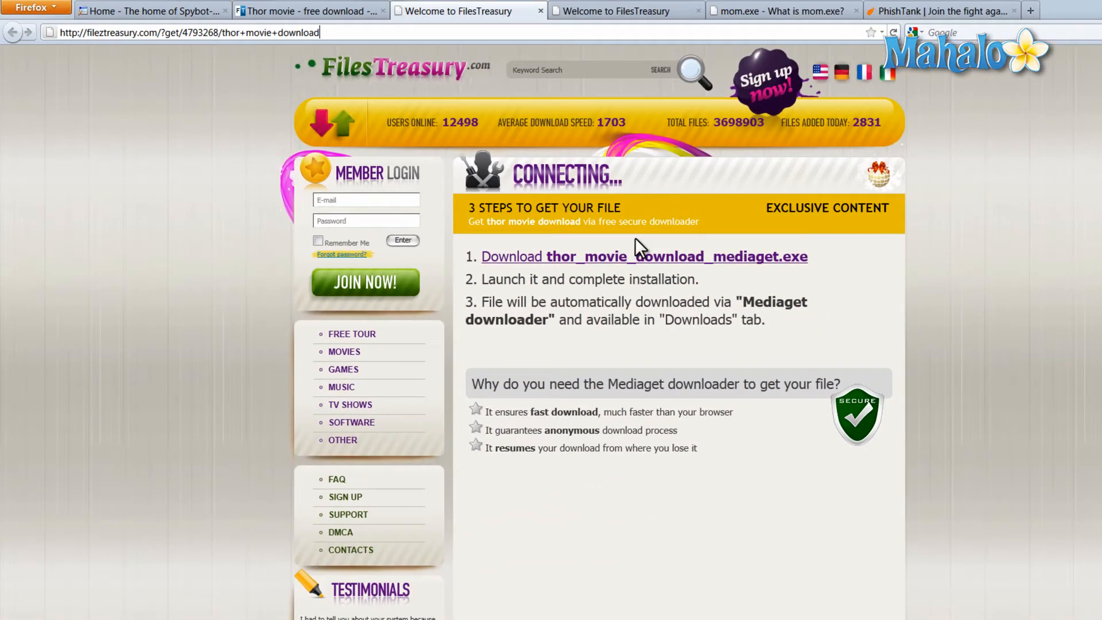
pyautogui.click(941, 11)
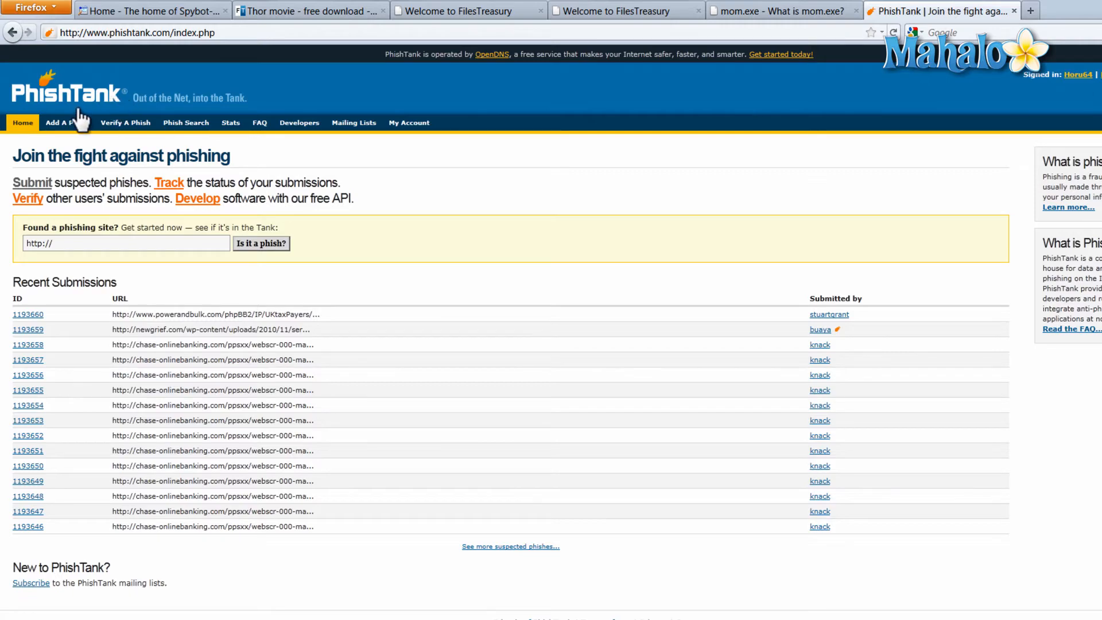
pyautogui.moveTo(66, 123)
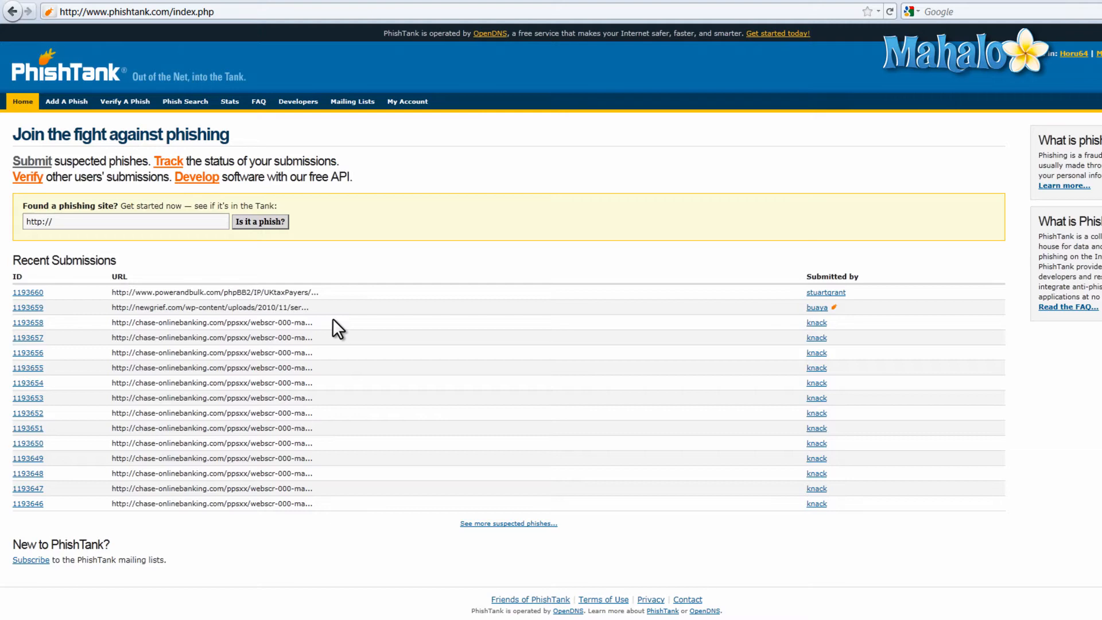
pyautogui.moveTo(970, 30)
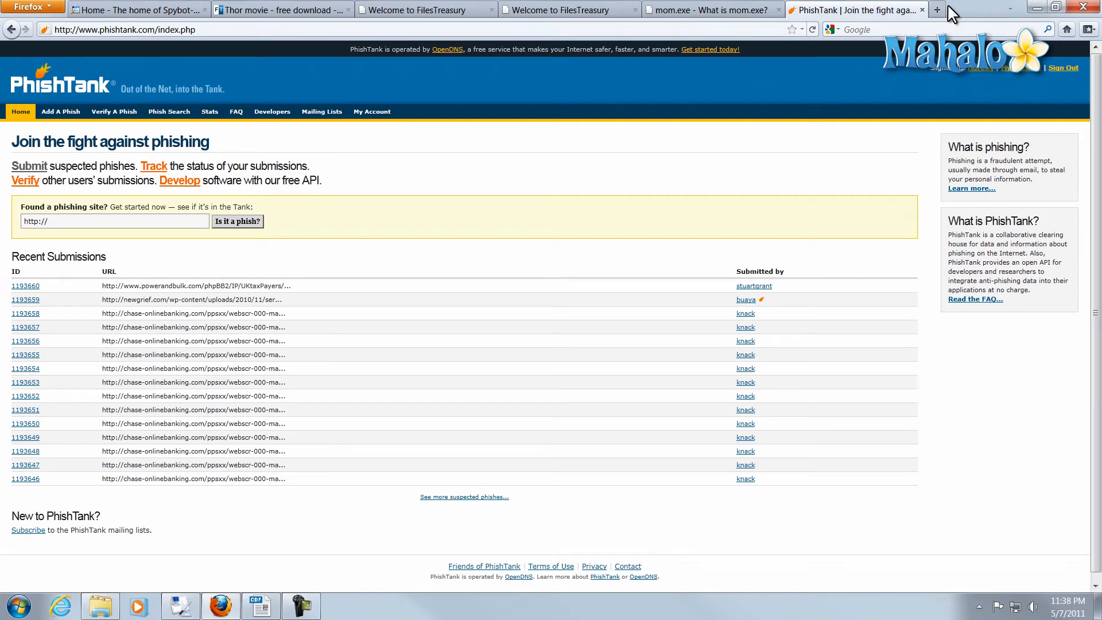
# Step: Start a new address beginning 'www' to head toward Download.com
pyautogui.write('www')
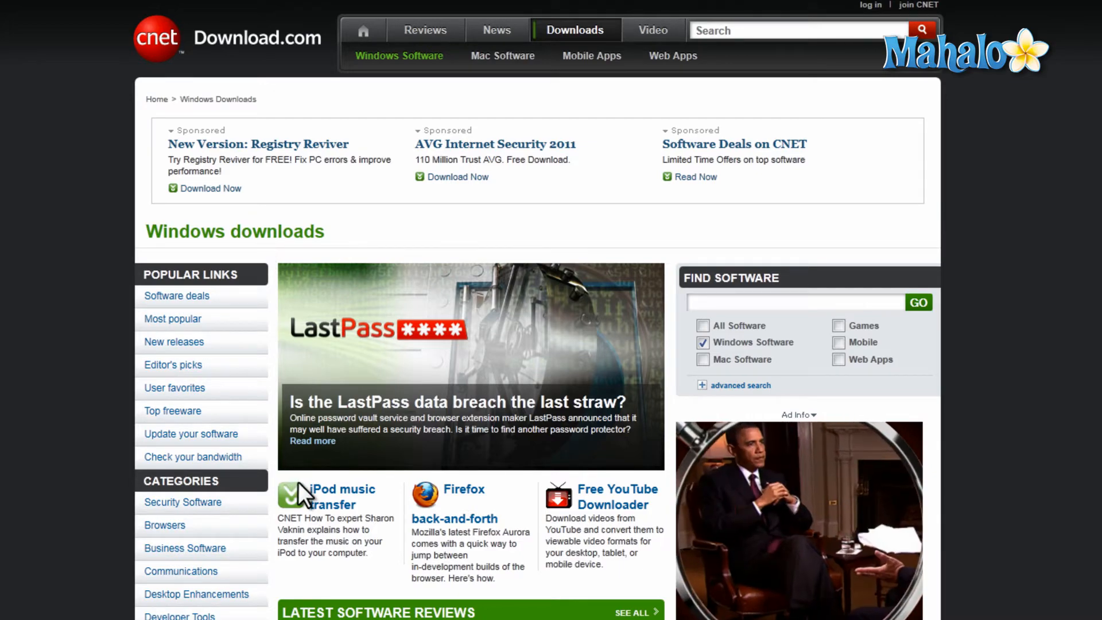
# Step: Reach the WinRAR (32-bit) download page from Download.com's Latest Software Reviews
pyautogui.scroll(-3)
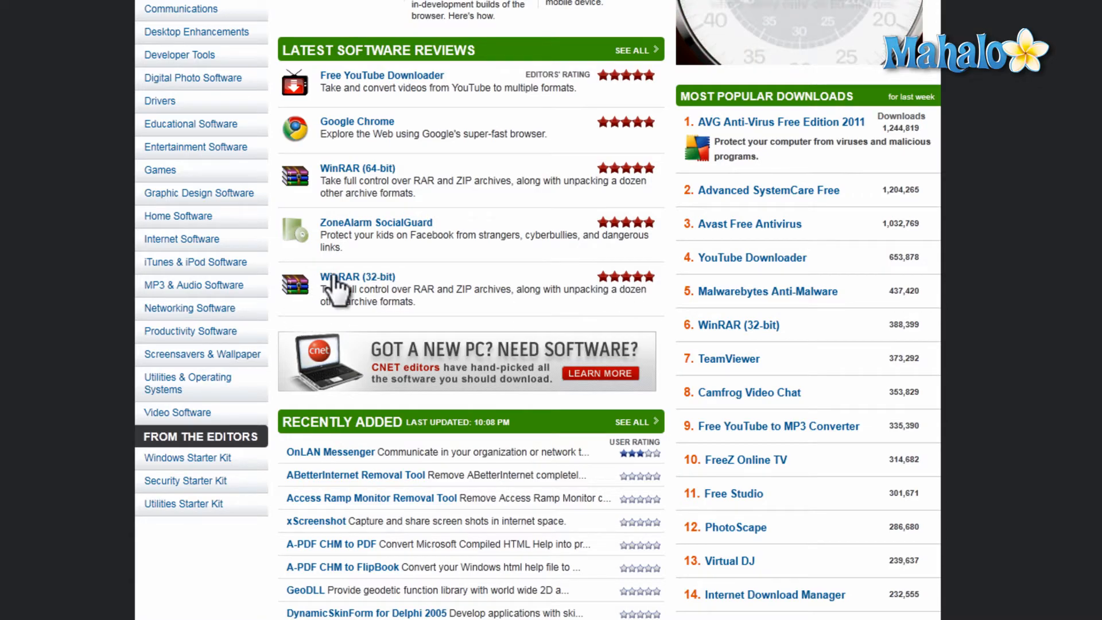
pyautogui.click(358, 277)
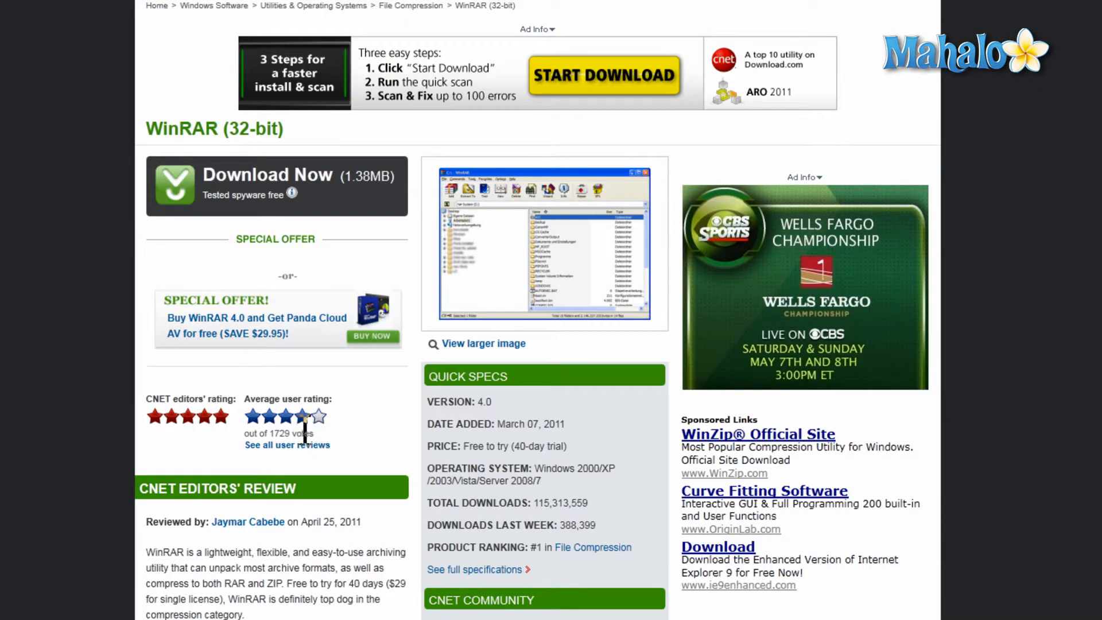
pyautogui.scroll(-3)
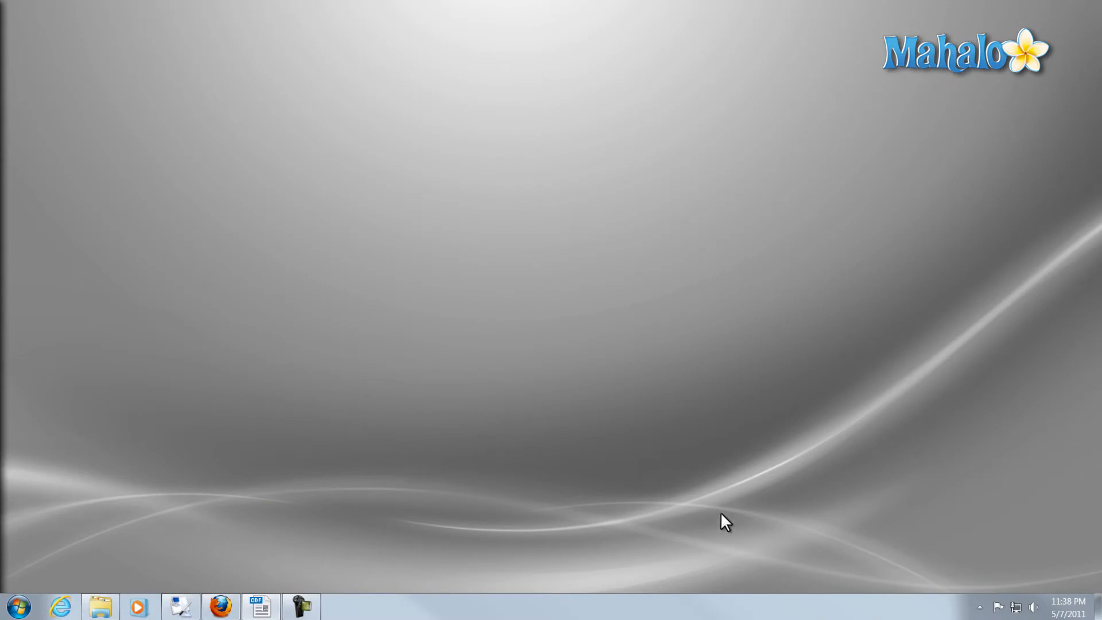
pyautogui.moveTo(1012, 586)
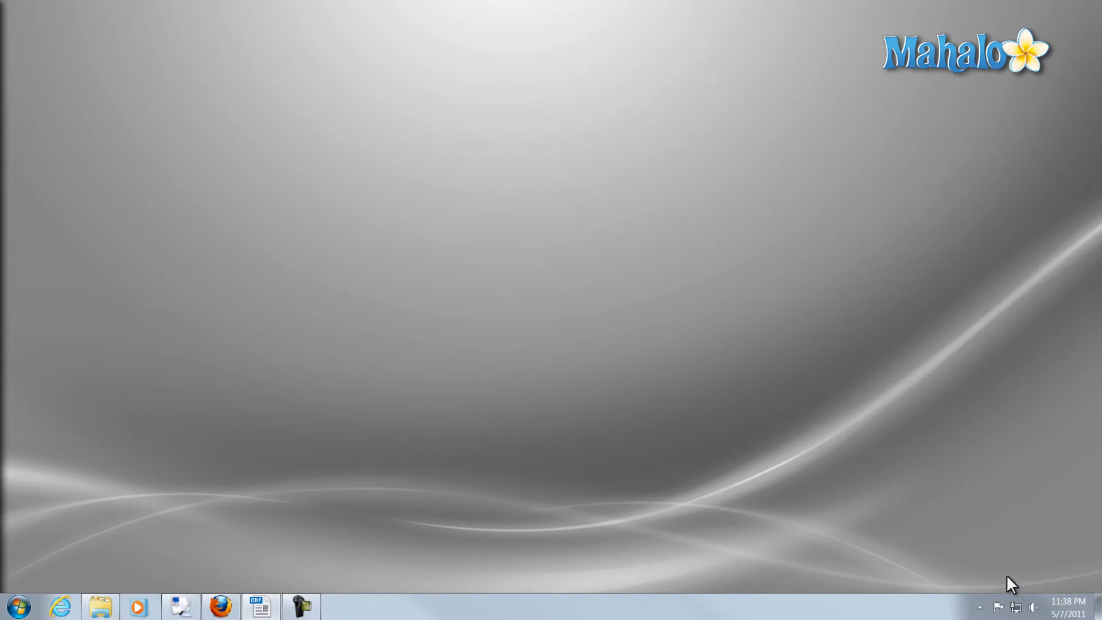
# Step: Check Panda Cloud Antivirus status from the notification area shows no problems, then close it
pyautogui.click(978, 606)
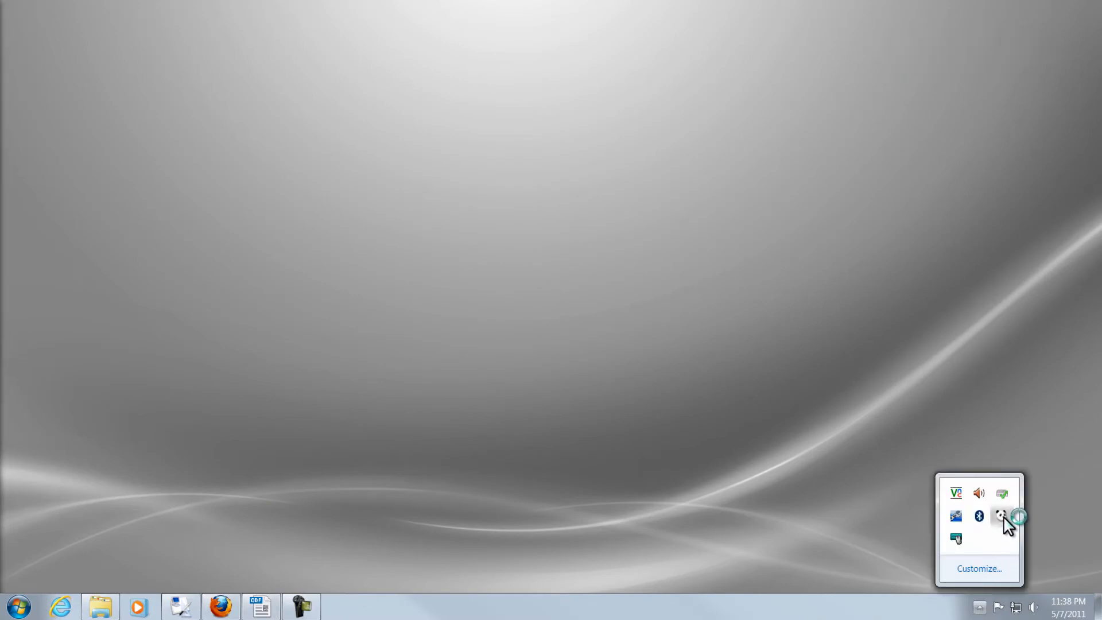
pyautogui.click(1002, 516)
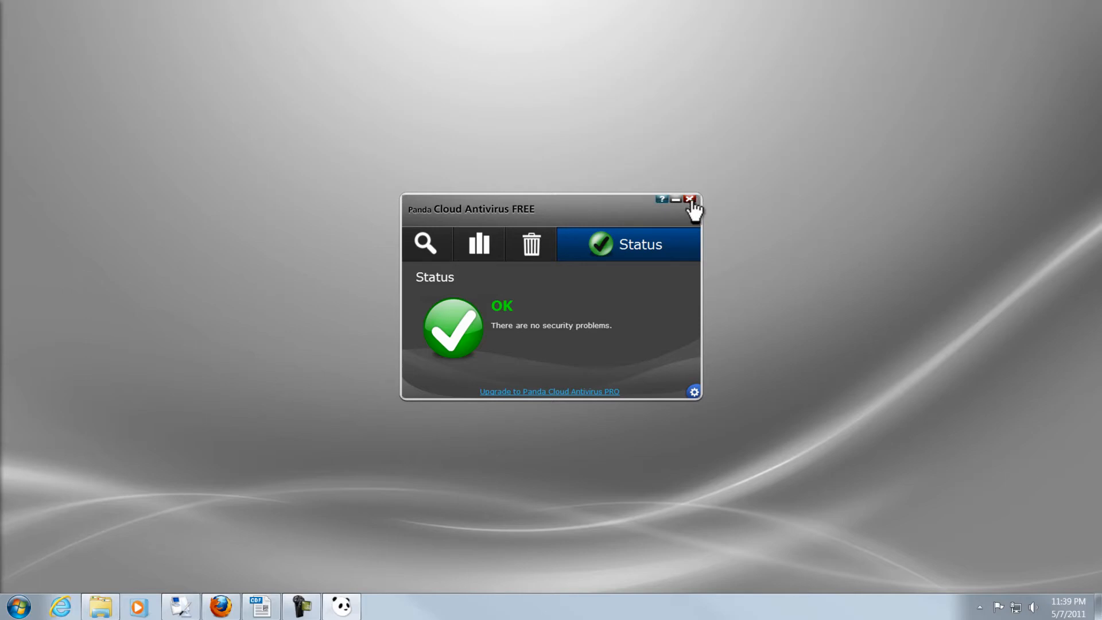
pyautogui.click(690, 199)
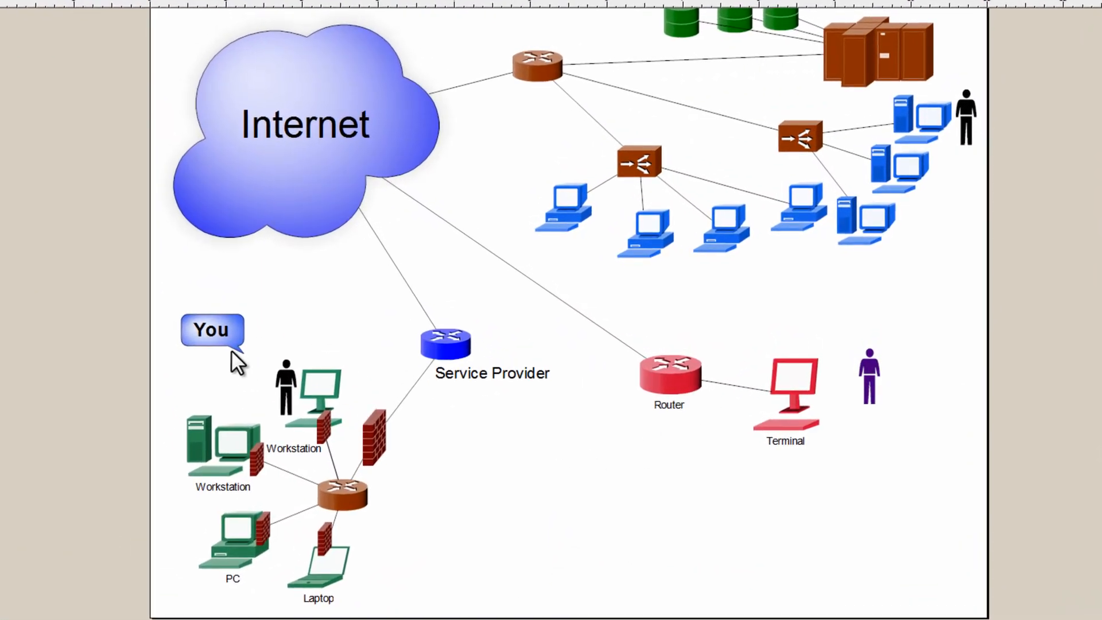
# Step: Place a green Virus starburst from the stencil beside the Terminal user on the diagram
pyautogui.click(285, 383)
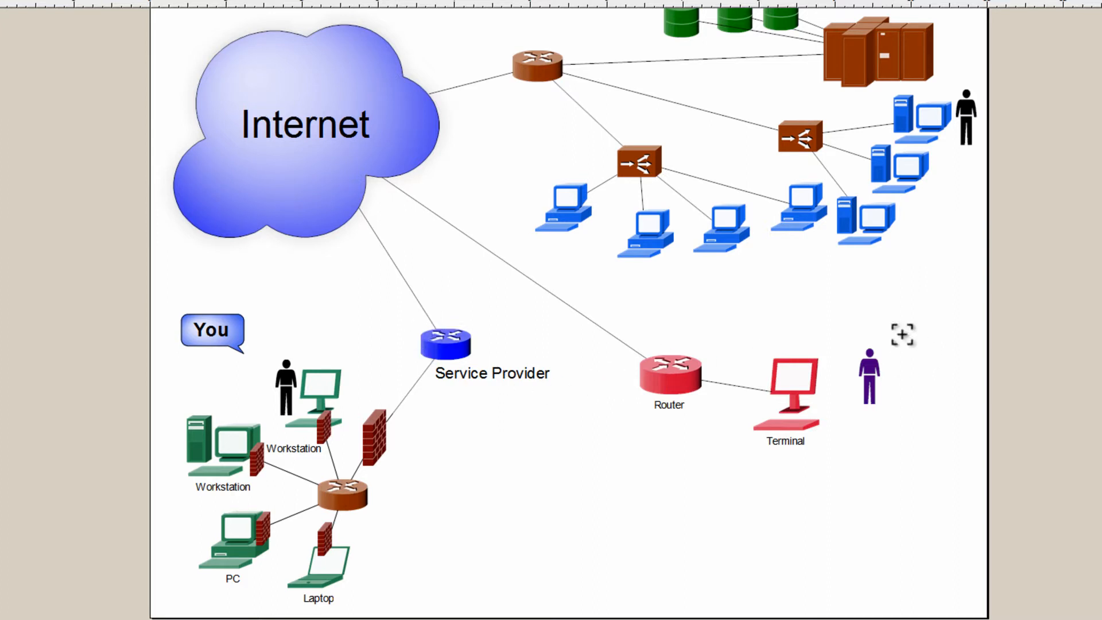
pyautogui.click(868, 380)
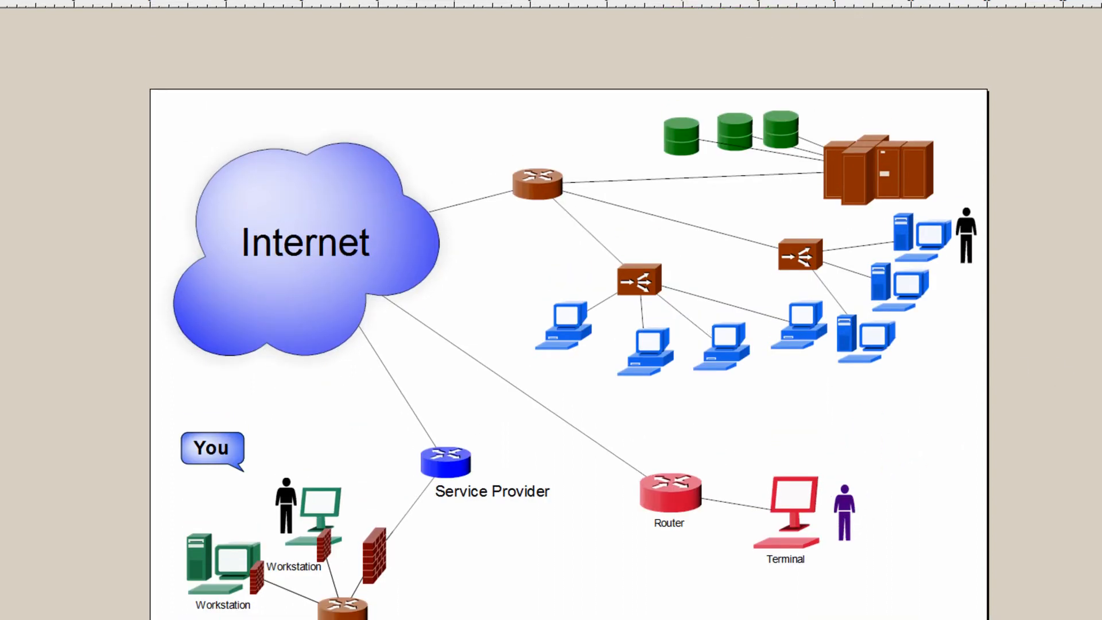
pyautogui.scroll(-3)
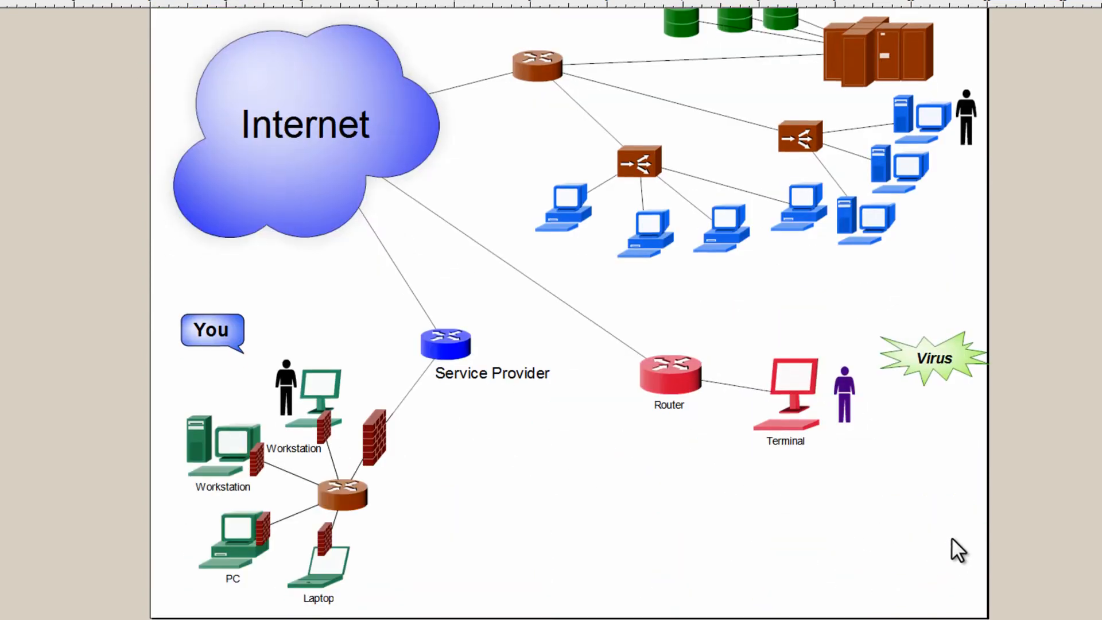
# Step: Move the Virus starburst below the Terminal and copy it across the servers and blue computers
pyautogui.moveTo(931, 358); pyautogui.dragTo(907, 463)
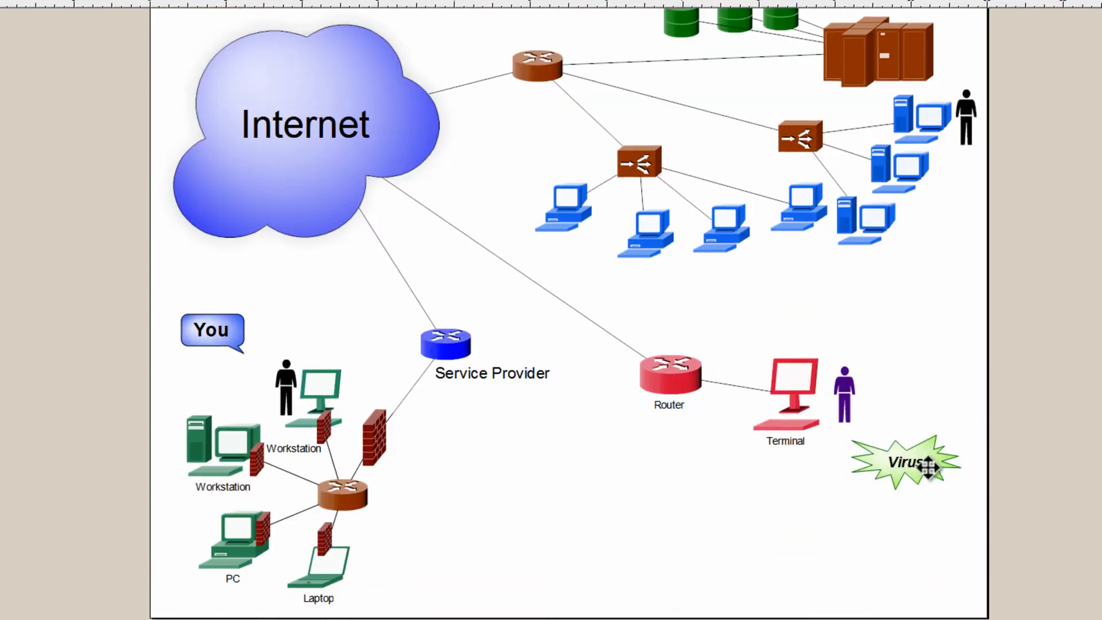
pyautogui.moveTo(907, 464); pyautogui.dragTo(264, 63)
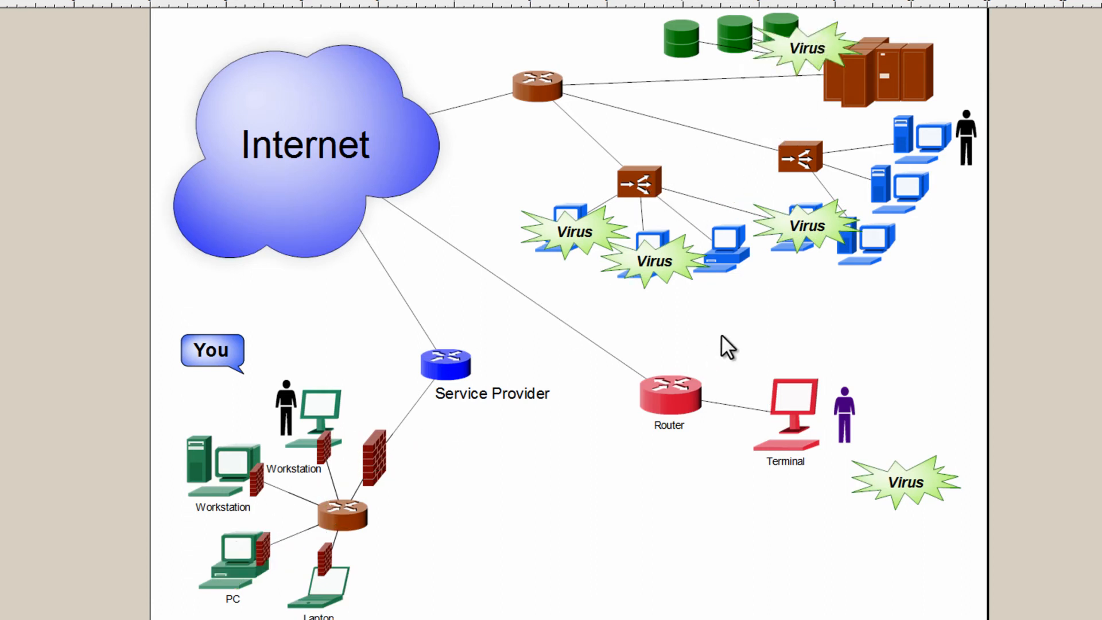
pyautogui.click(653, 261)
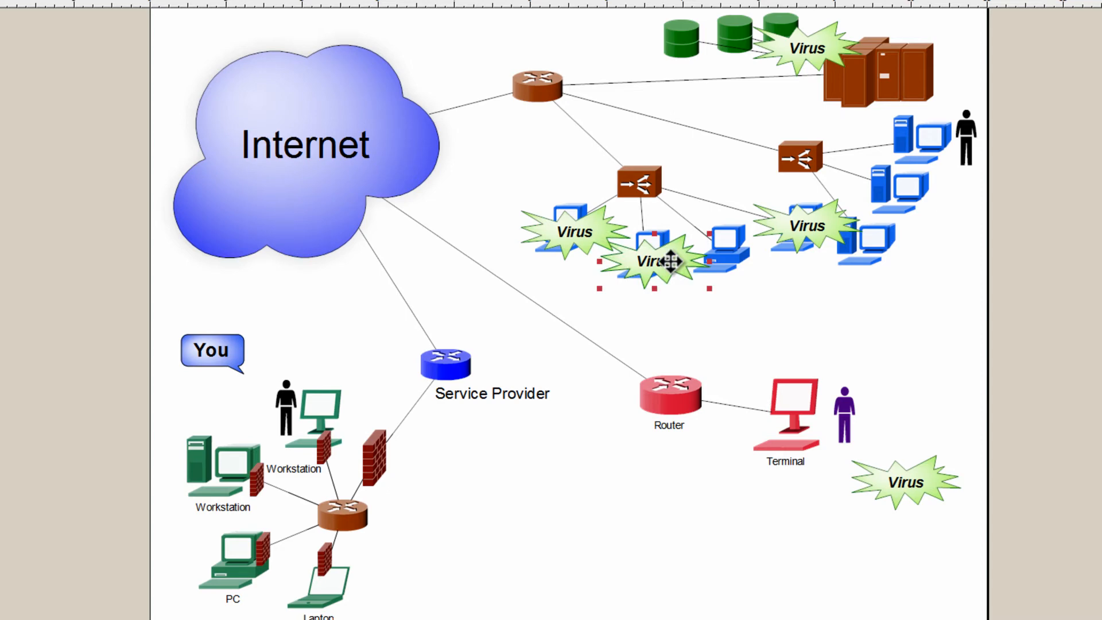